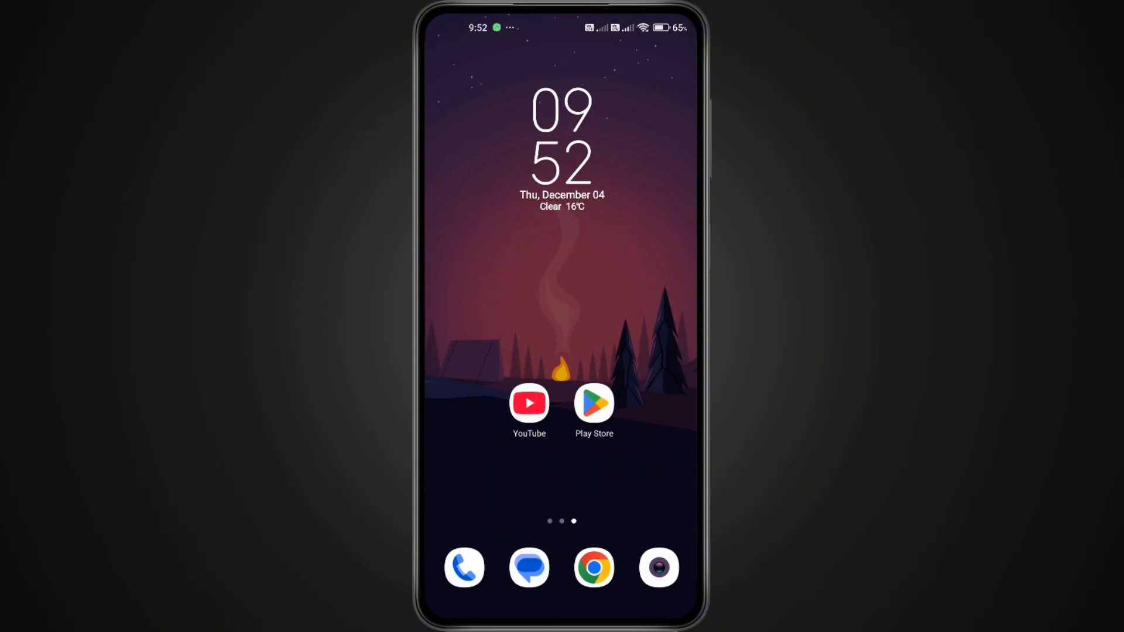
# Search the Play Store for the YouTube app, then switch to Chrome for YouTube's recap page.
pyautogui.click(594, 402)
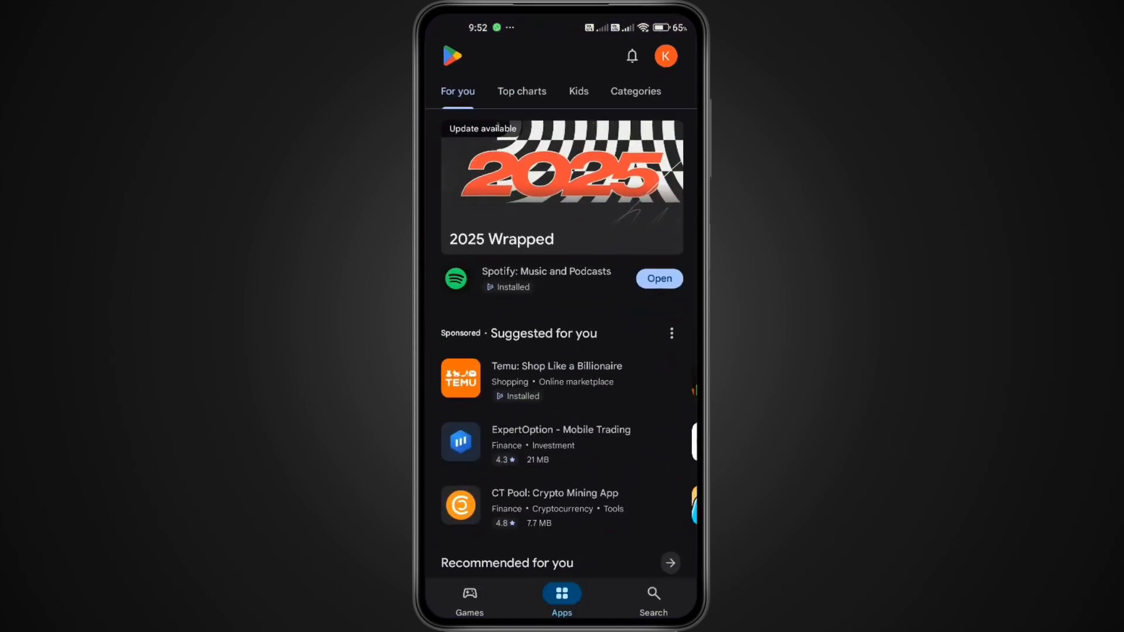
pyautogui.click(651, 599)
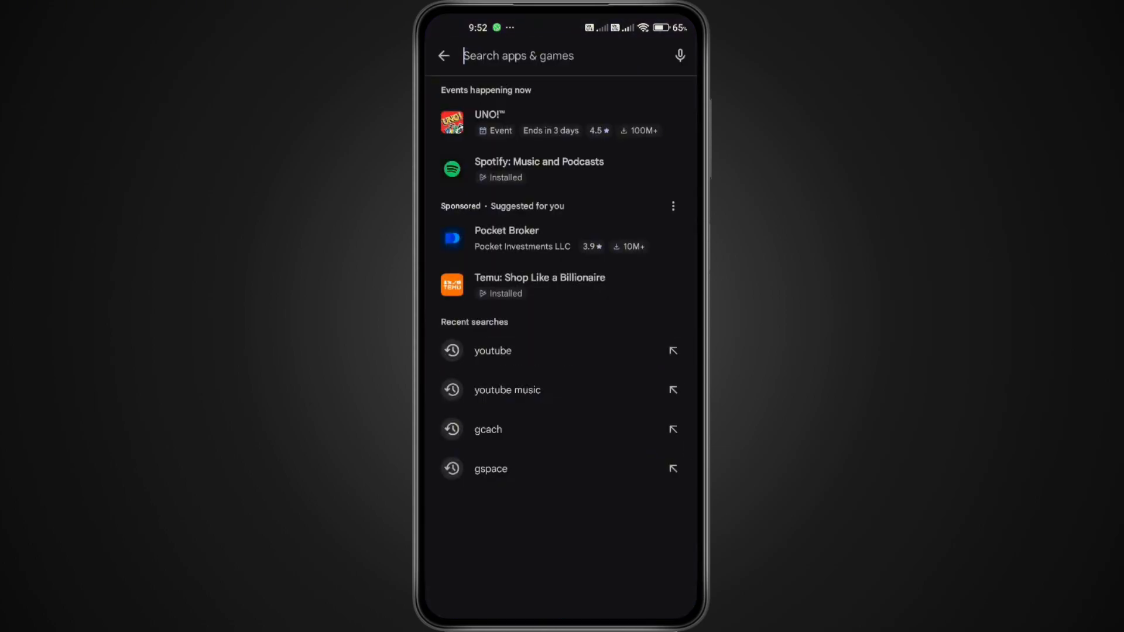
pyautogui.write('youtu')
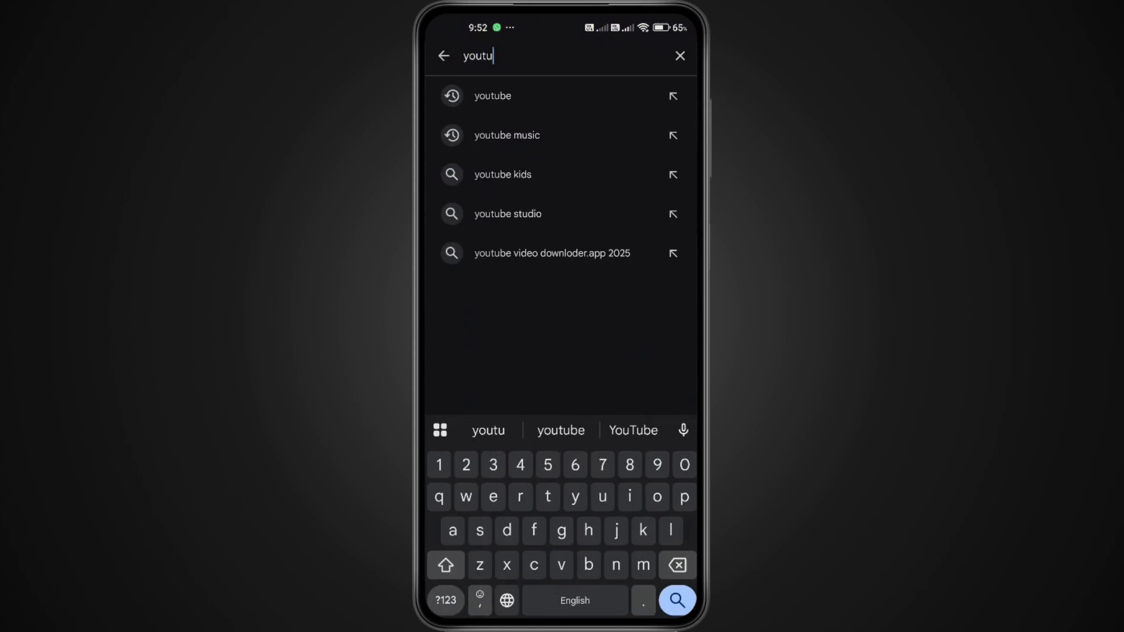
pyautogui.click(492, 95)
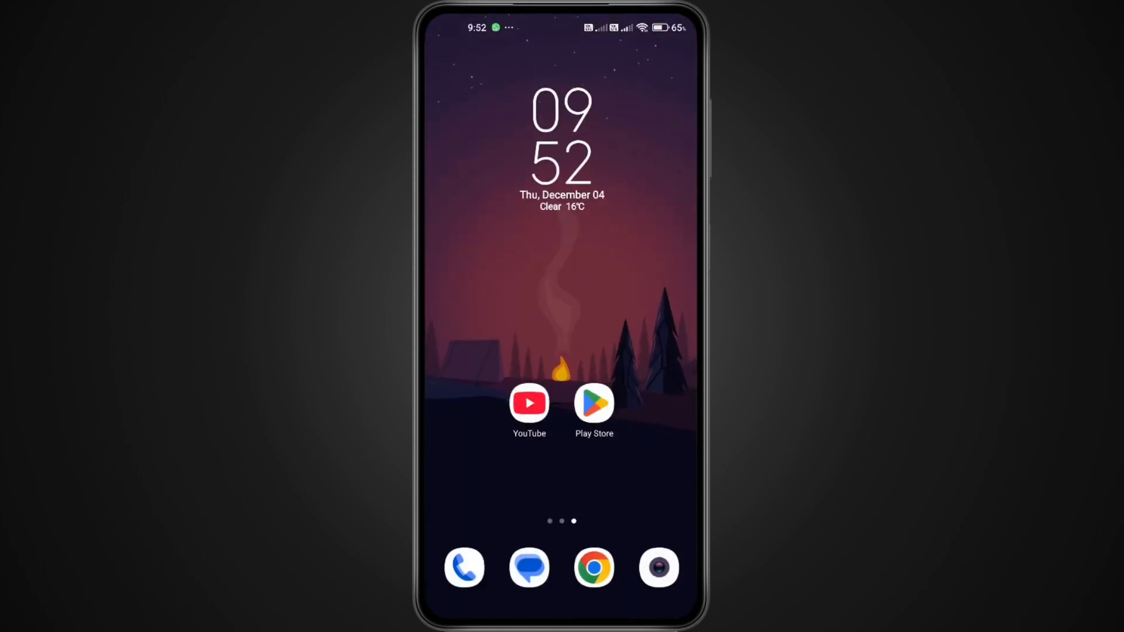
pyautogui.click(593, 567)
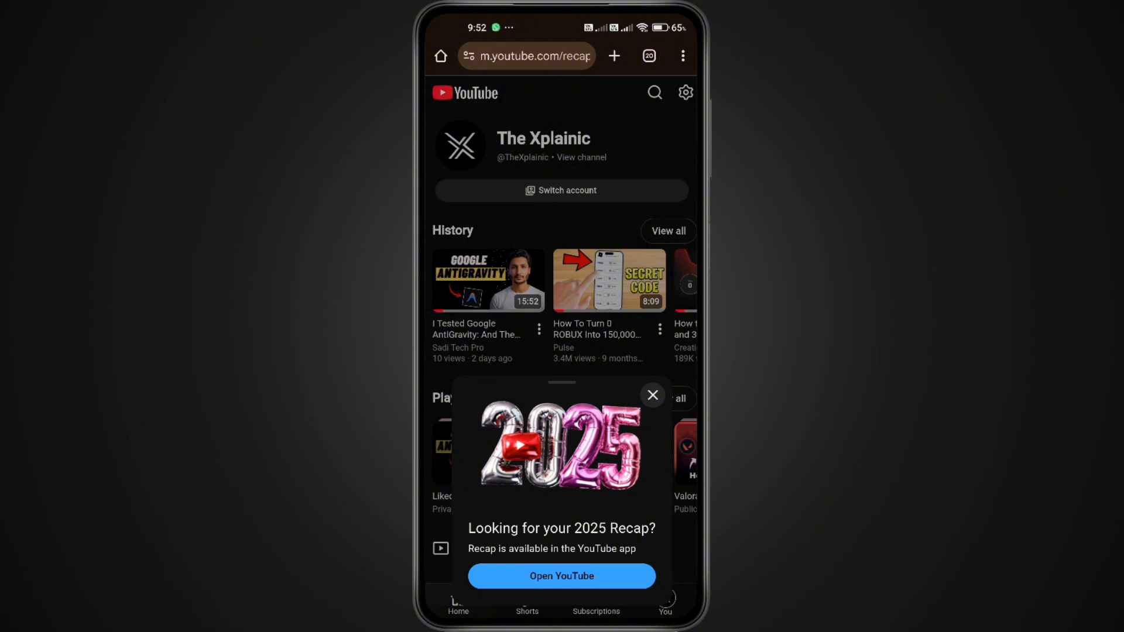
# Open the 2025 Recap story in the YouTube app, then close it.
pyautogui.click(562, 576)
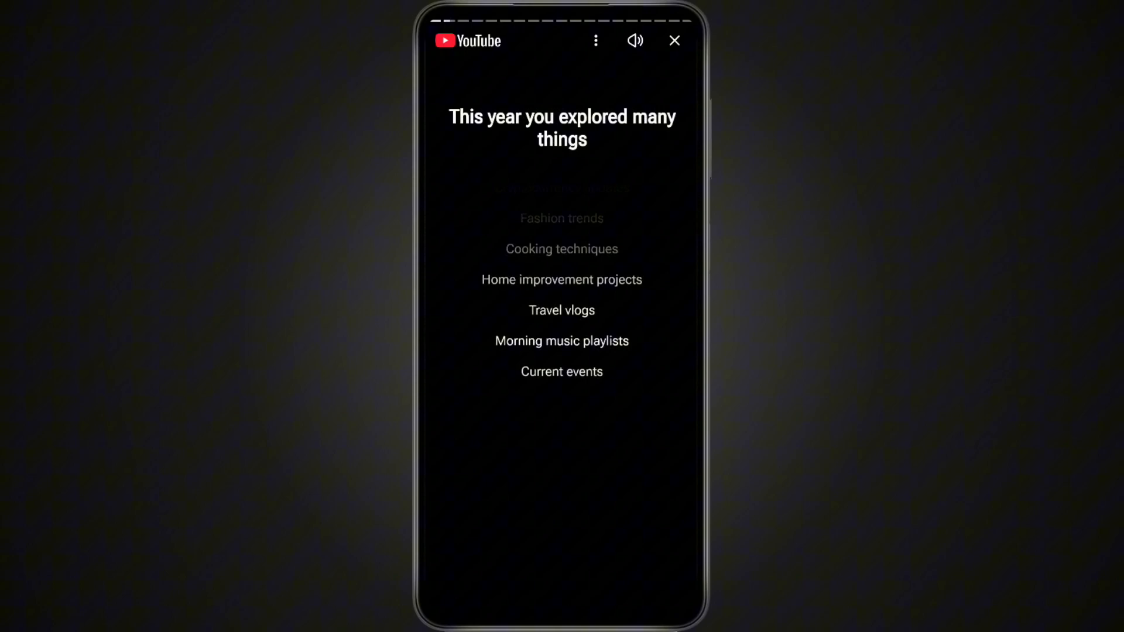
pyautogui.click(674, 41)
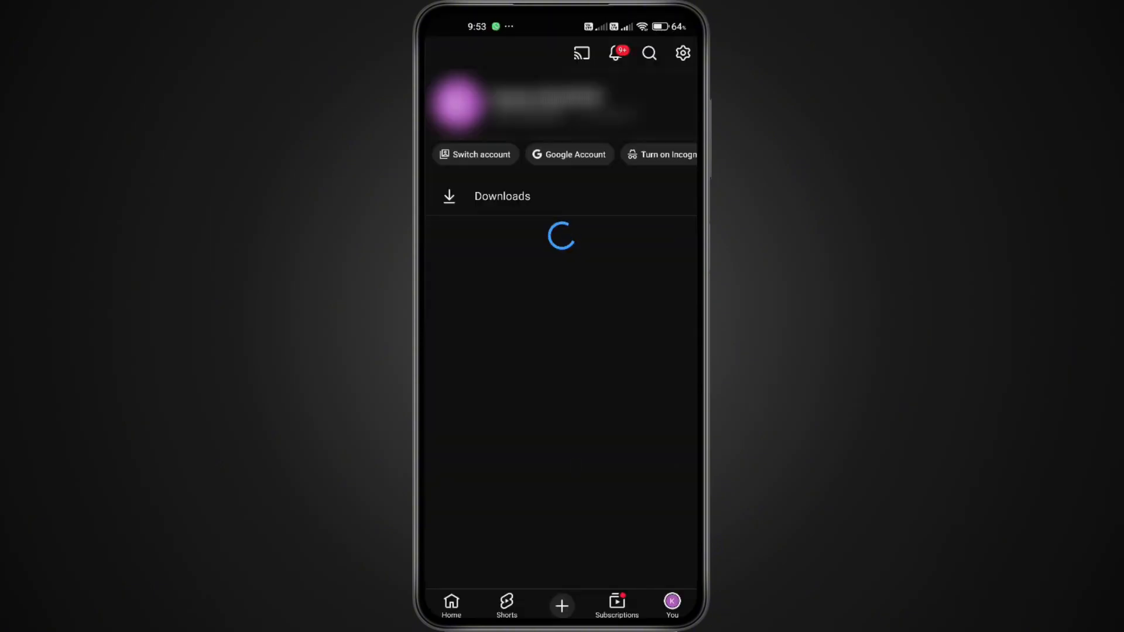